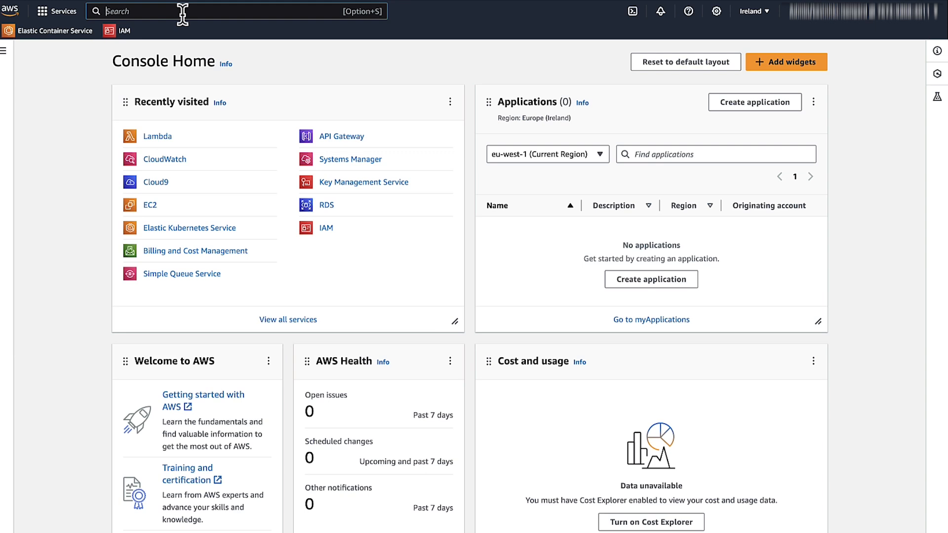
# Find the Lambda service through console search and open the TimeoutTest function
pyautogui.write('Lambda')
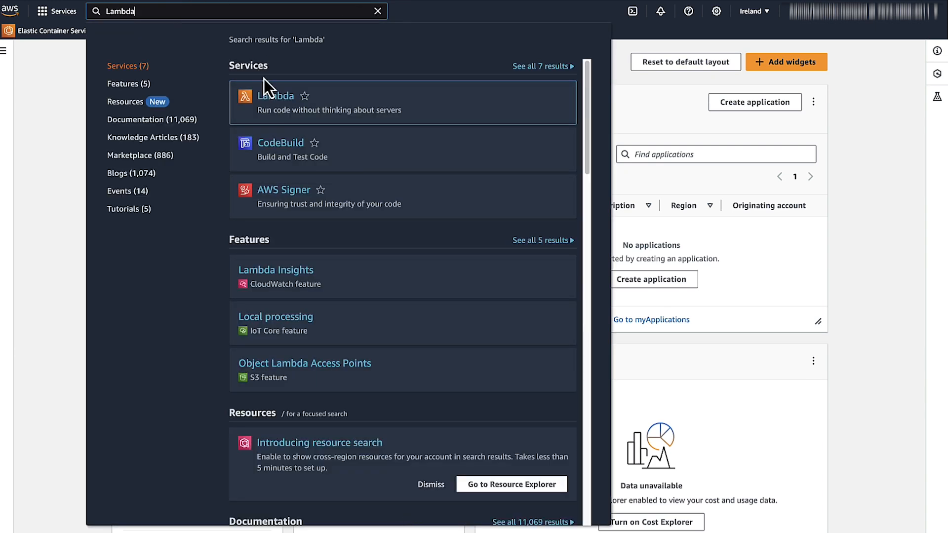
pyautogui.click(275, 95)
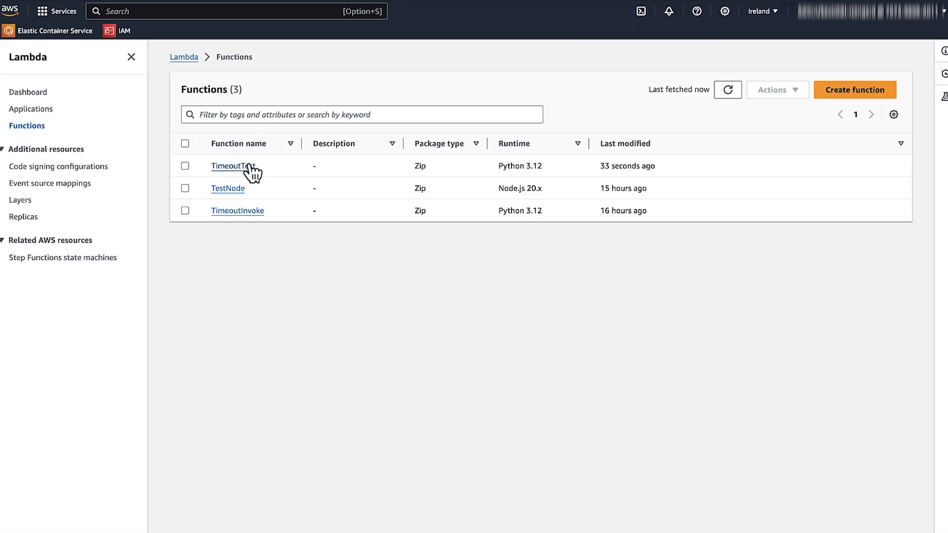
pyautogui.click(233, 166)
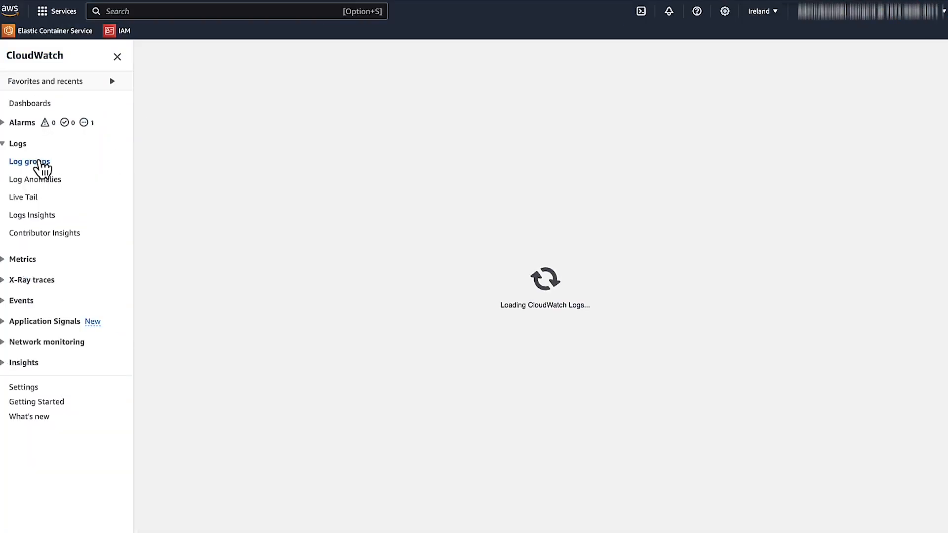
# Open the /aws/lambda/TimeoutTest log group in CloudWatch to list its log streams
pyautogui.click(29, 161)
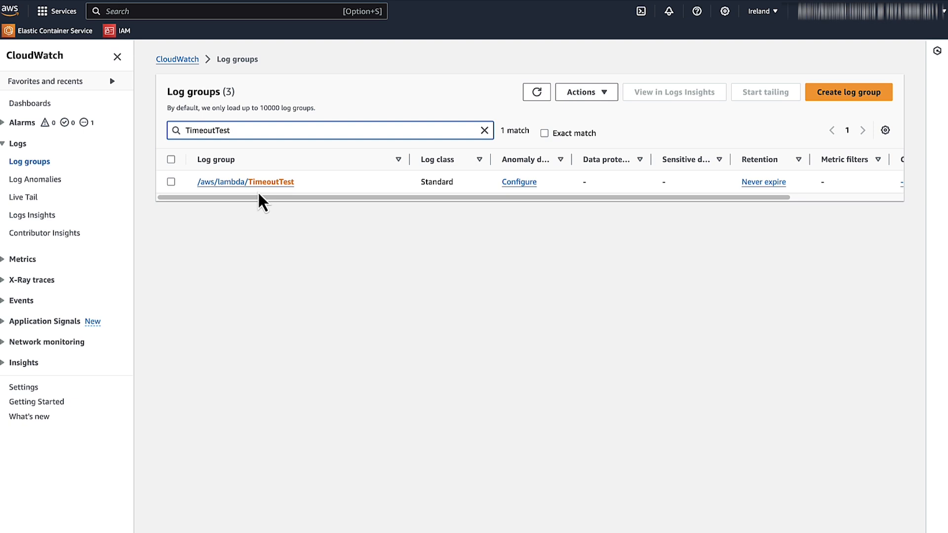
pyautogui.click(245, 181)
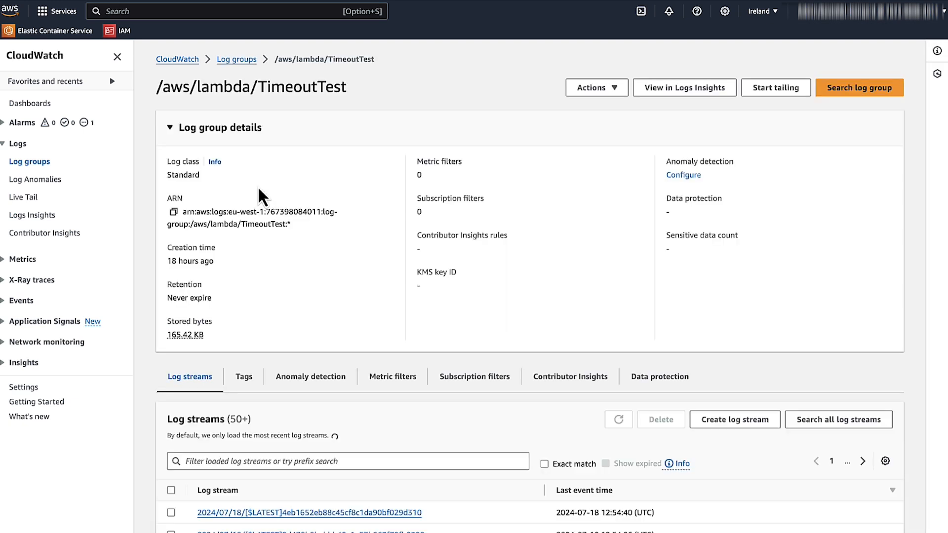
pyautogui.click(618, 420)
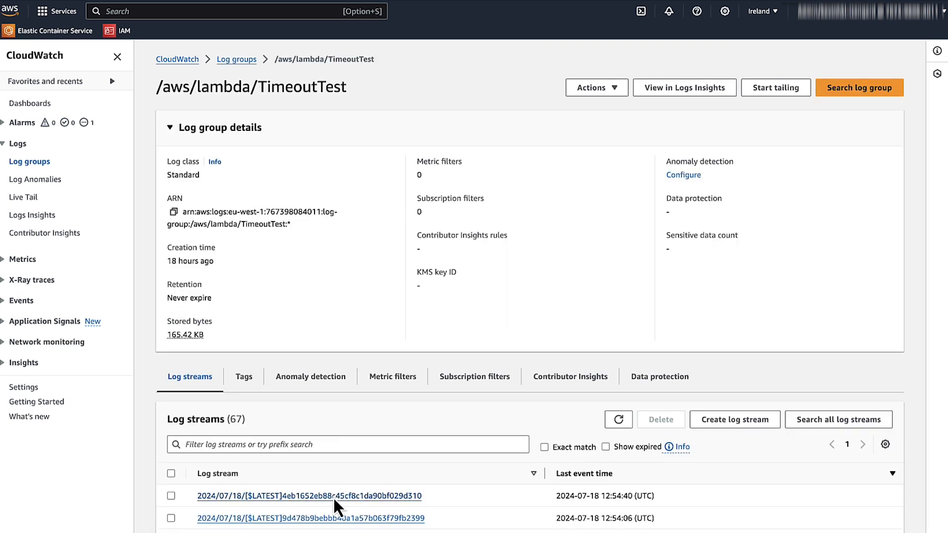
# Open the newest log stream and expand the [ERROR] ConnectTimeoutError event
pyautogui.click(310, 496)
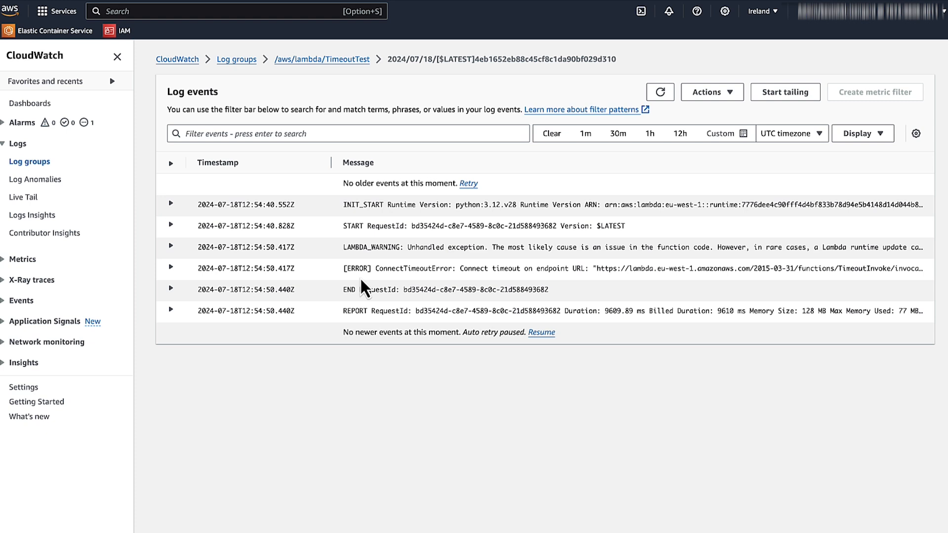
pyautogui.click(172, 268)
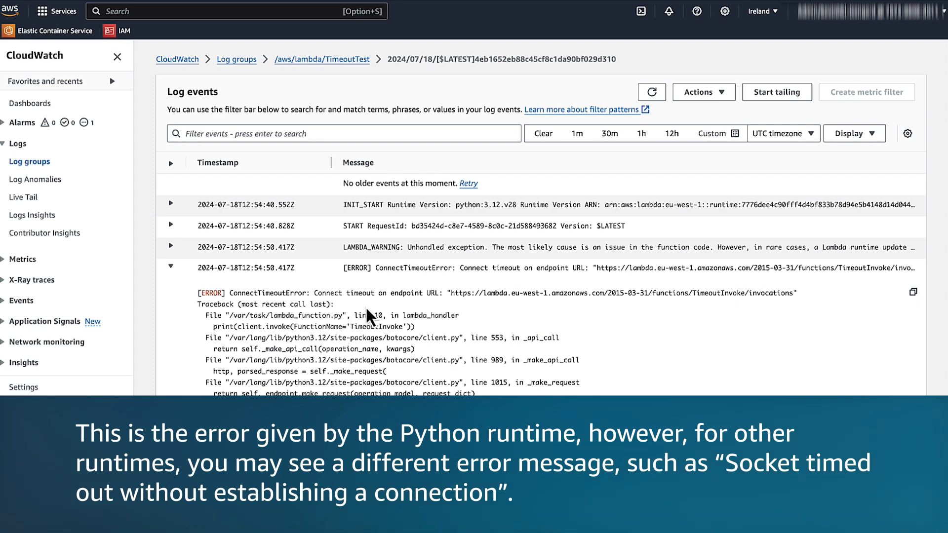
pyautogui.scroll(-3)
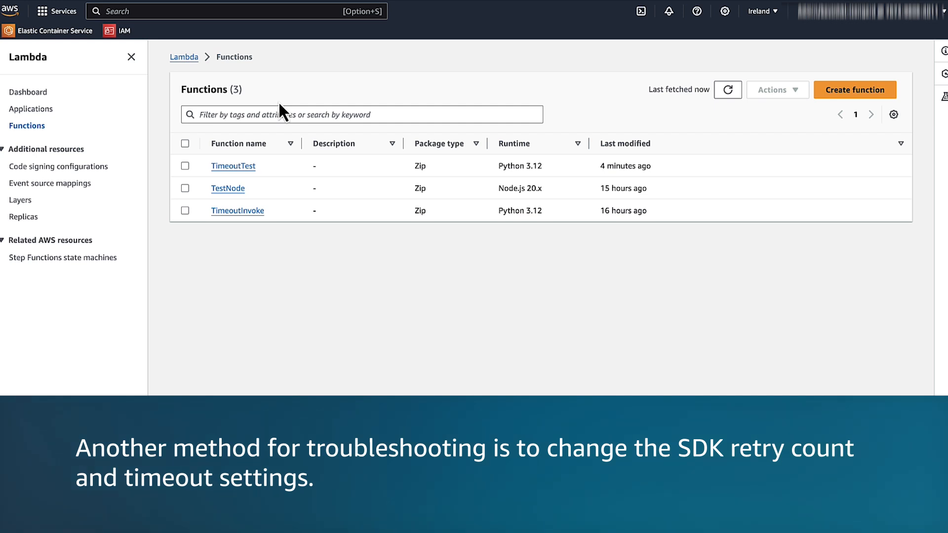
# Open TimeoutTest and scroll down to its boto3 invoke handler in Code source
pyautogui.click(232, 166)
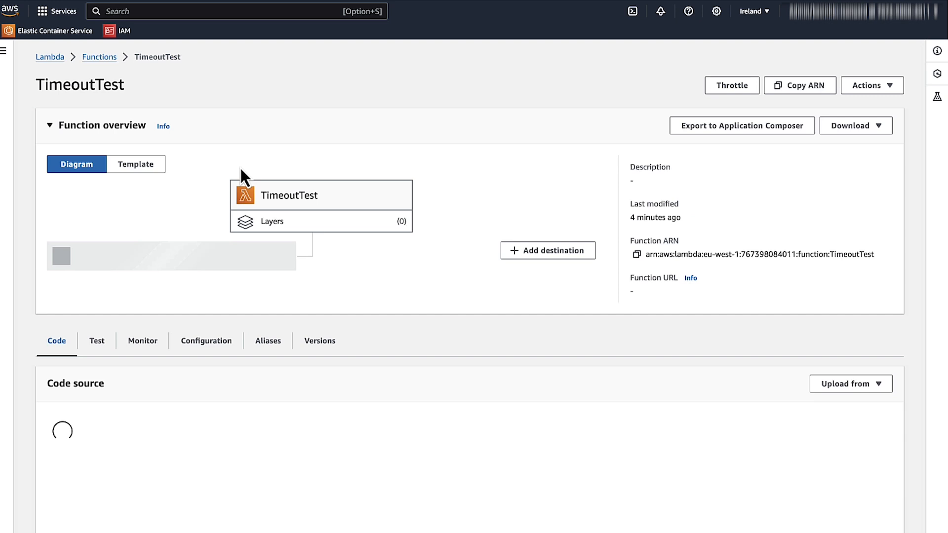
pyautogui.scroll(-3)
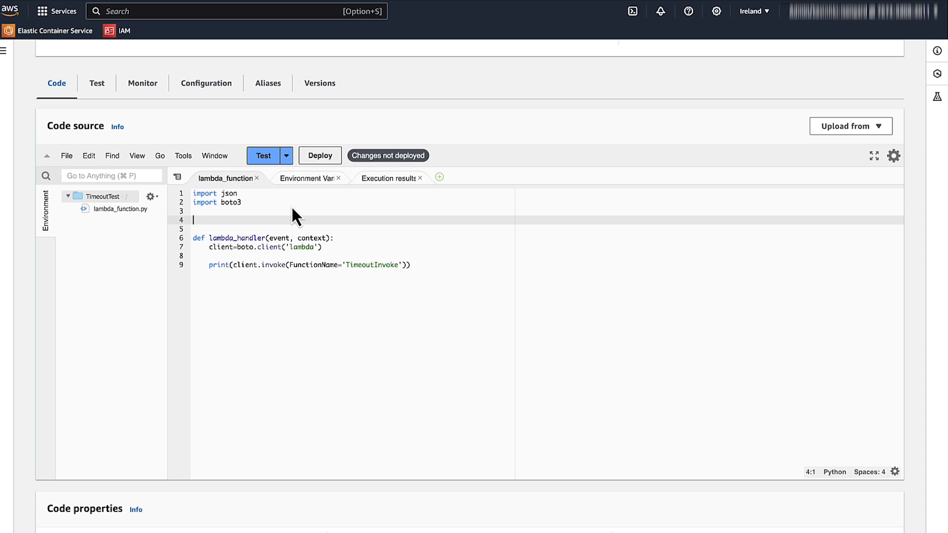
# Add 'from botocore.session import Session' to the TimeoutTest handler code
pyautogui.write('from botocore.session import Session')
pyautogui.write('from botocore.config import Config')
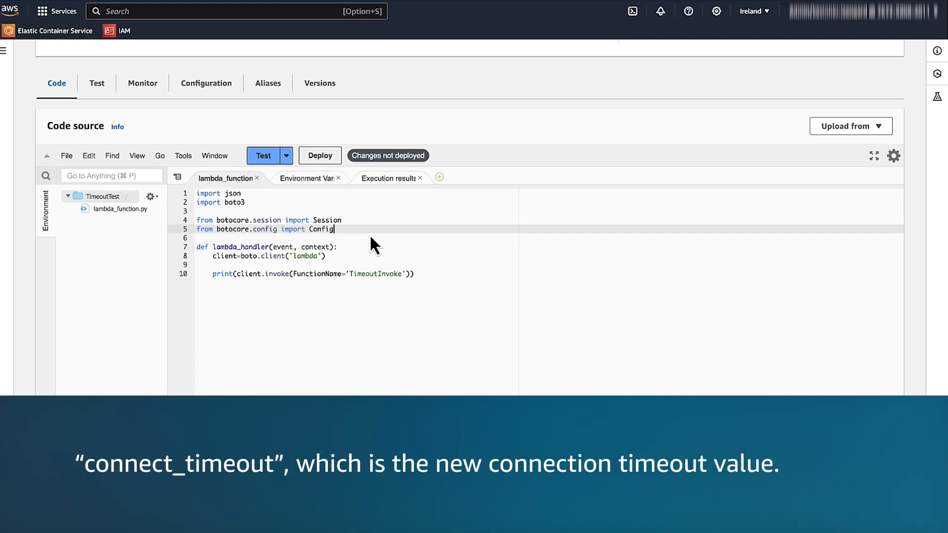
pyautogui.moveTo(343, 266)
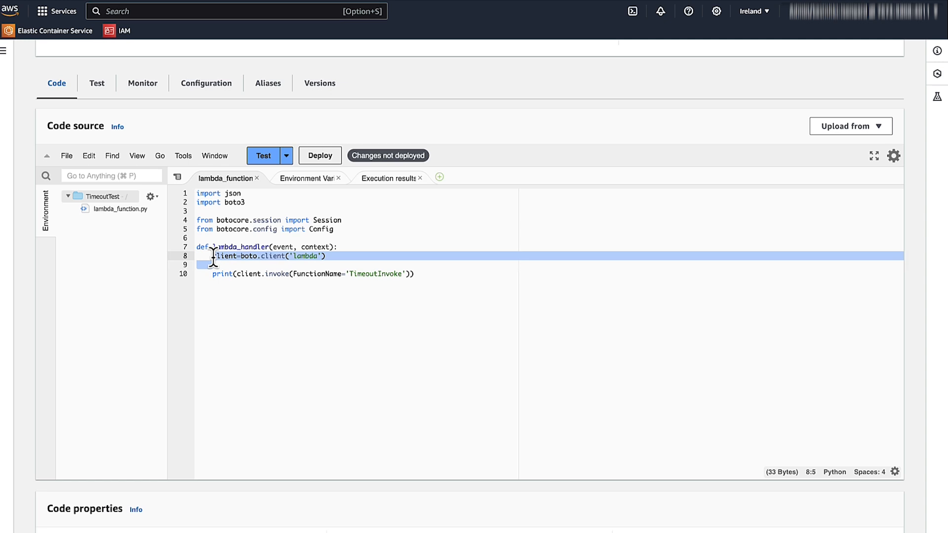
pyautogui.click(2, 0)
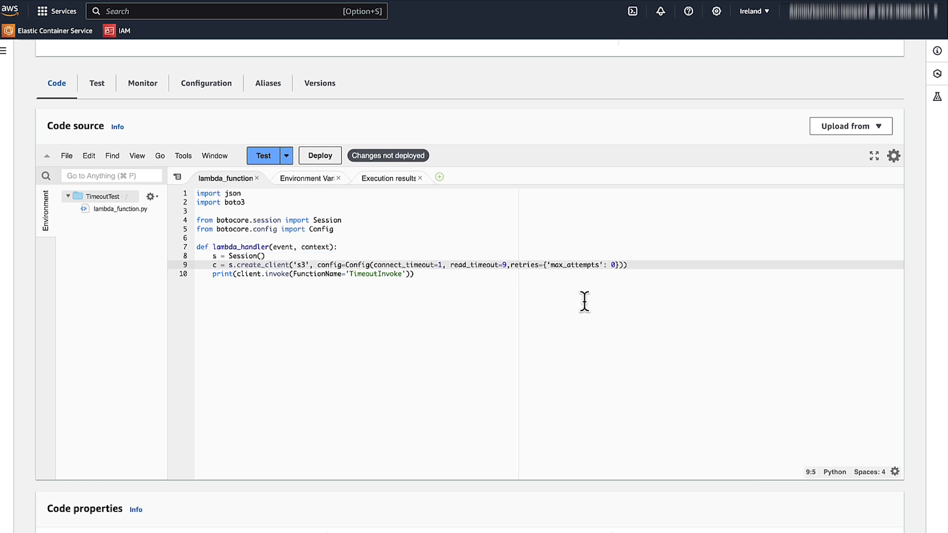